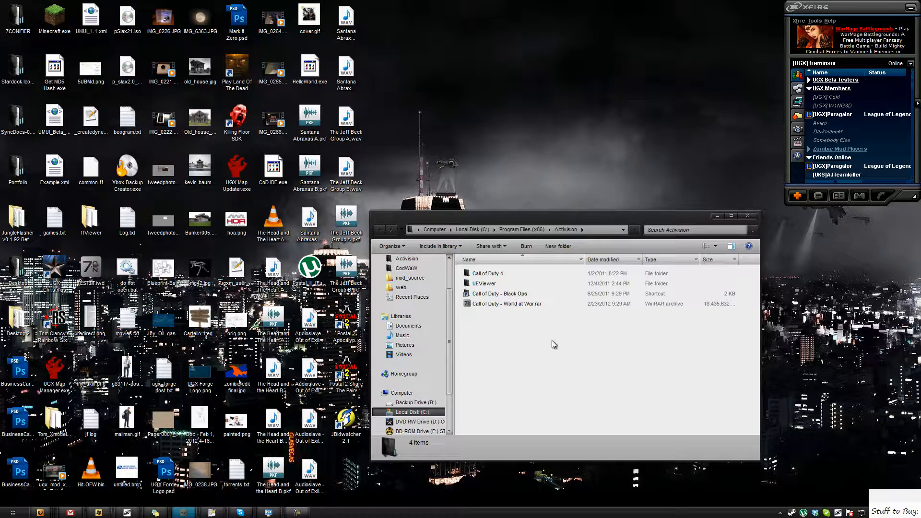
mouse_move(509, 318)
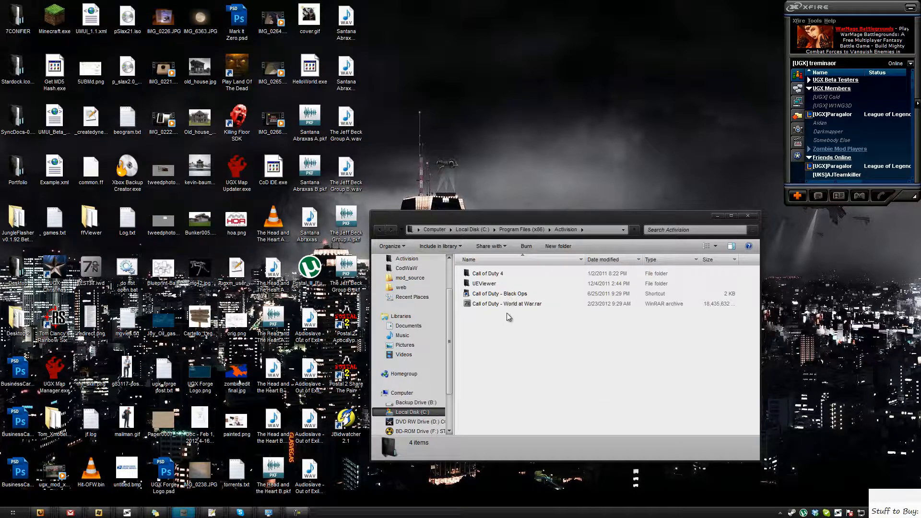
Step: Select the Call of Duty - World at War.rar archive in the Activision folder
click(507, 304)
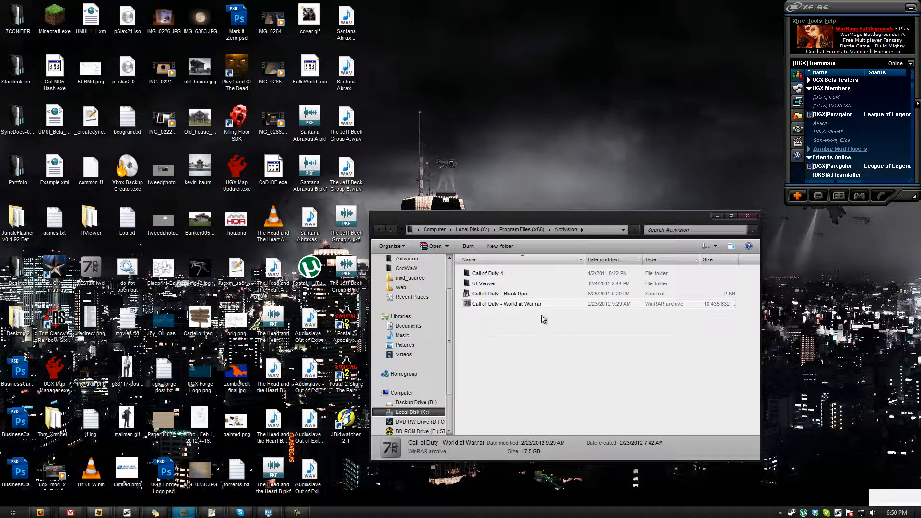
mouse_move(578, 321)
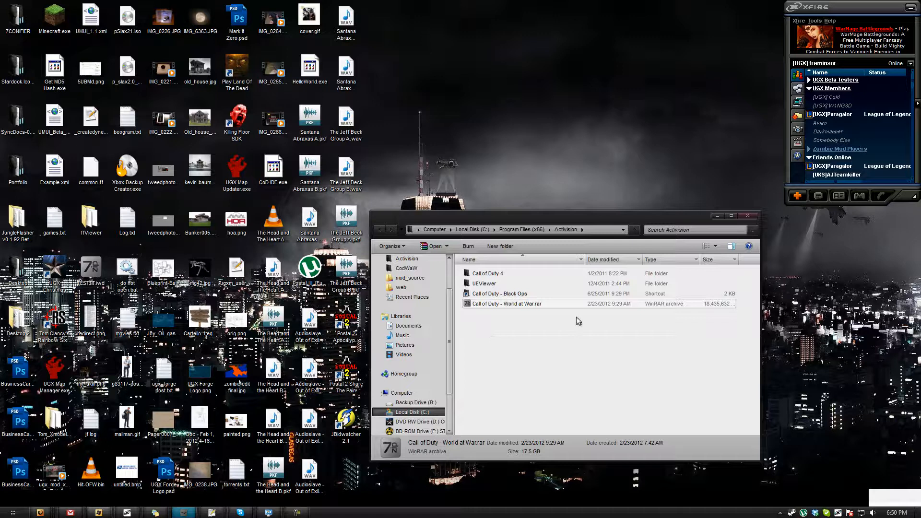
mouse_move(545, 361)
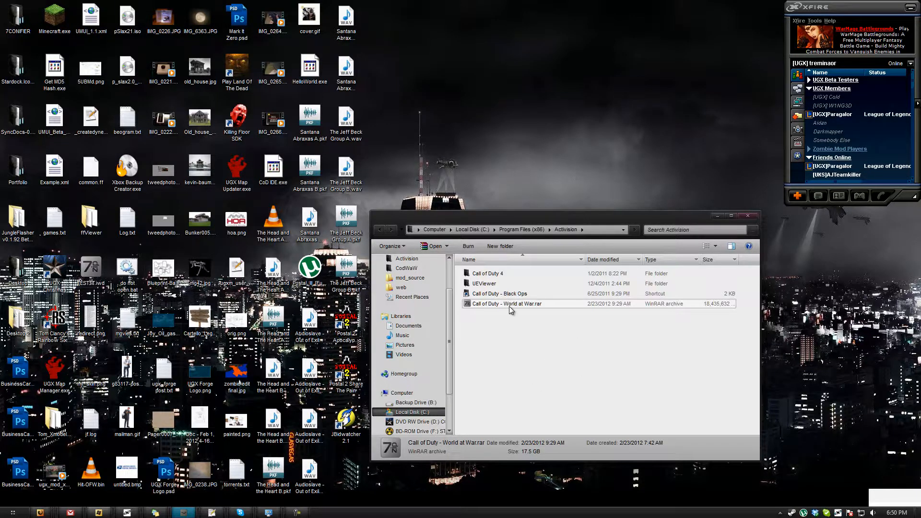
Step: View the Call of Duty - World at War folder inside the archive, dismissing the license reminder, then close WinRAR
double_click(506, 305)
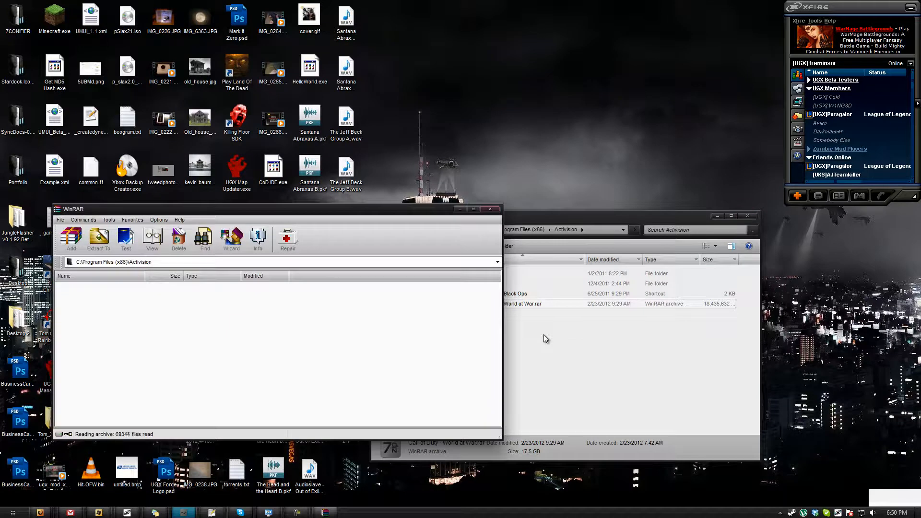
mouse_move(643, 345)
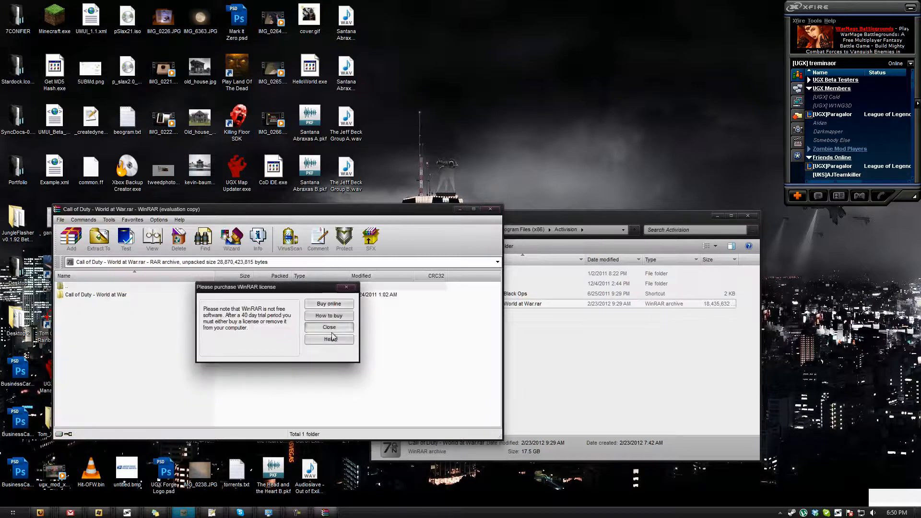
click(329, 327)
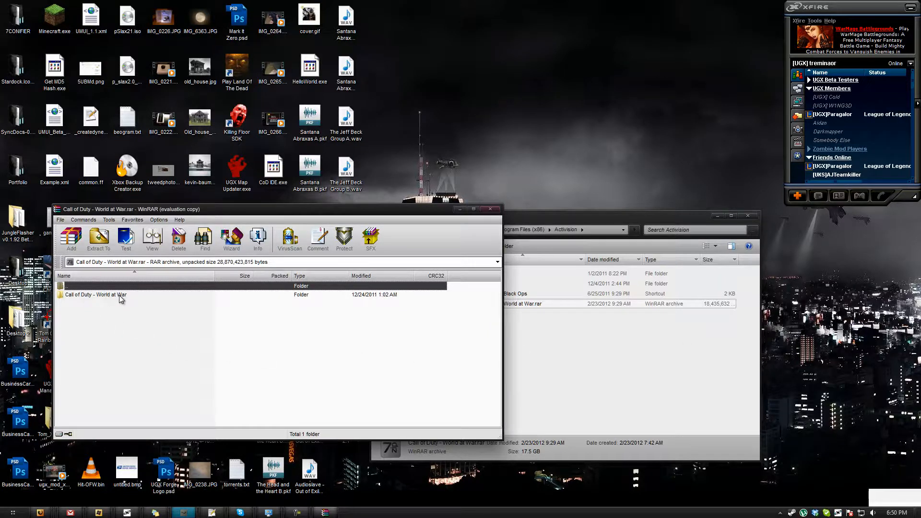
double_click(95, 295)
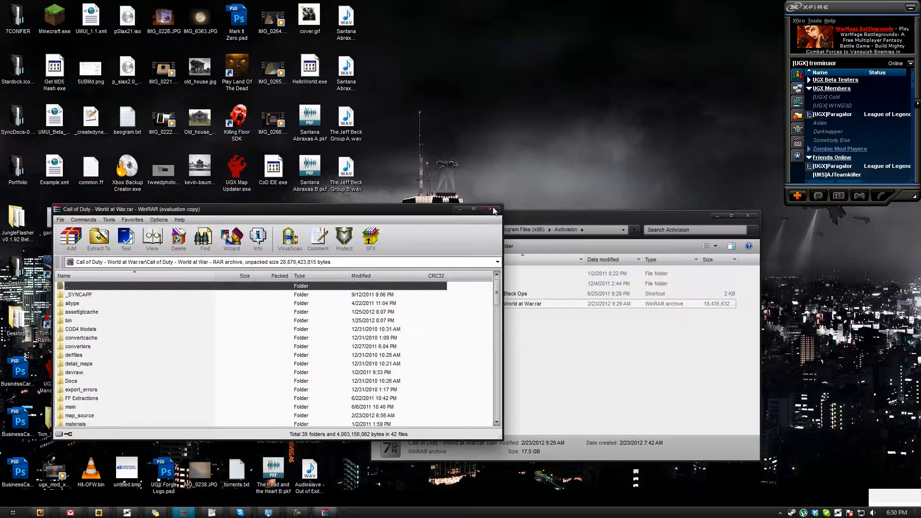
mouse_move(490, 209)
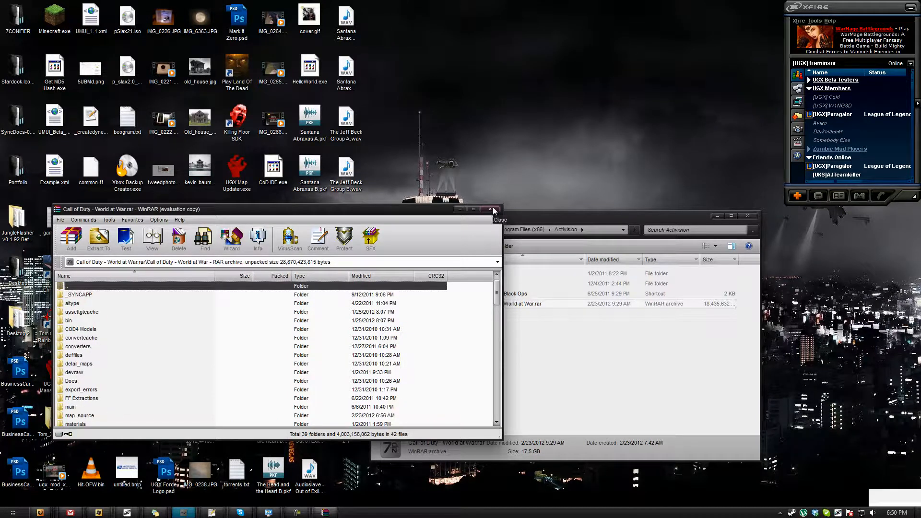
click(490, 210)
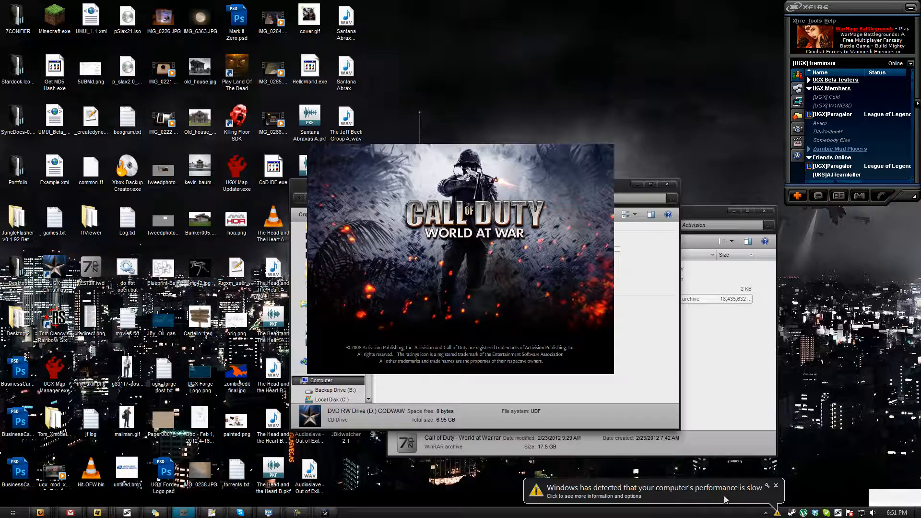
Step: Dismiss the Windows slow-performance notice and its color scheme suggestion
click(645, 492)
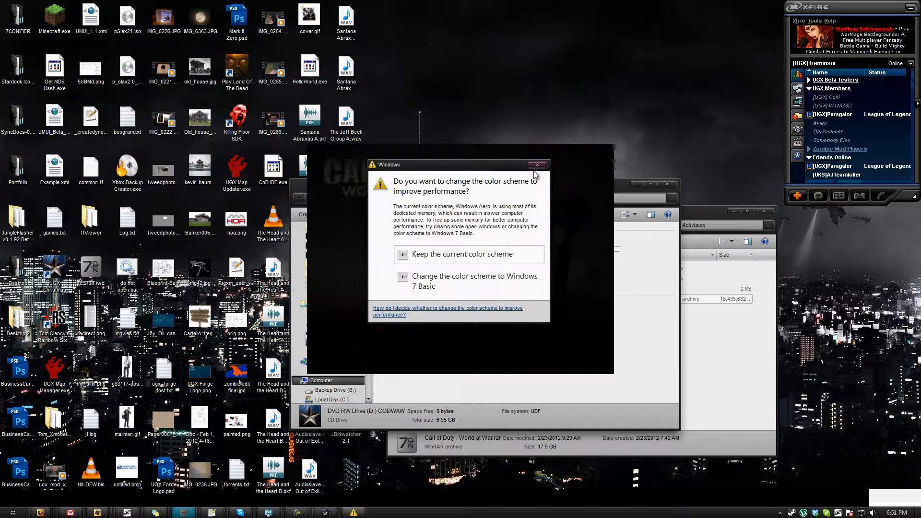
click(536, 164)
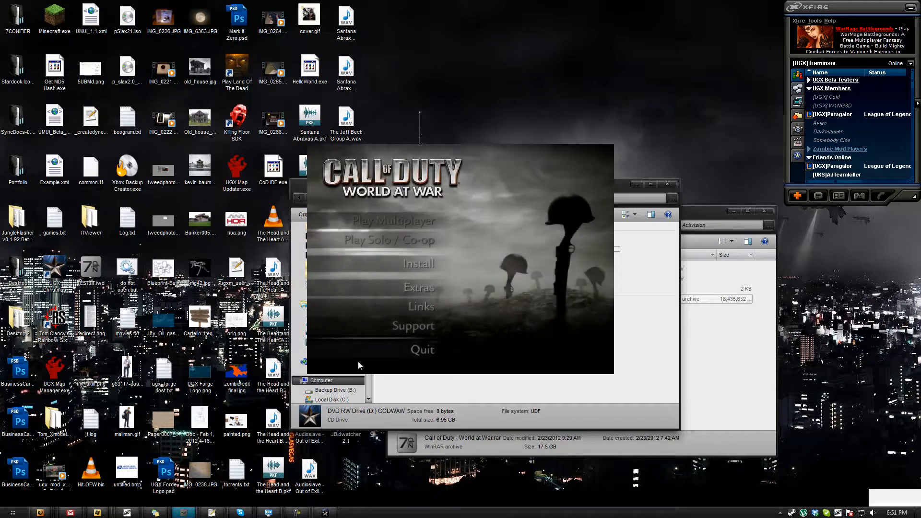
mouse_move(418, 266)
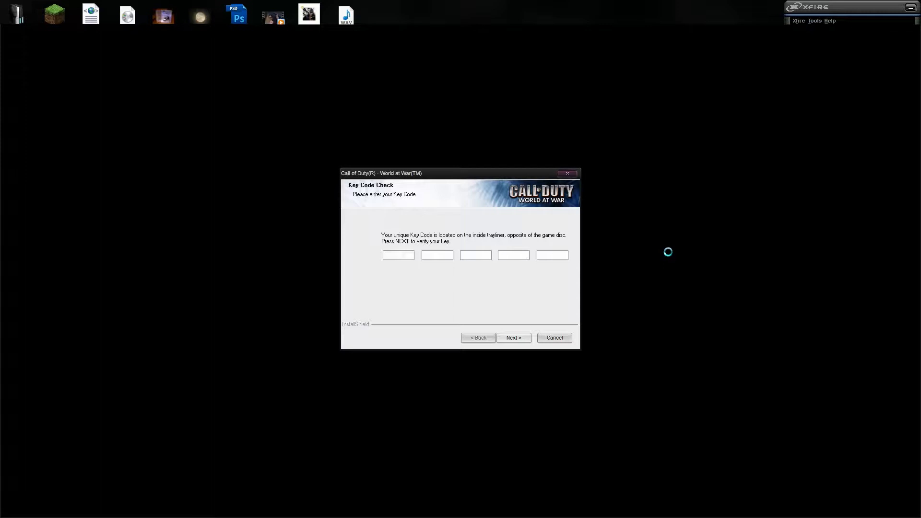
Step: Place the cursor in the first Key Code field of the installer
click(397, 255)
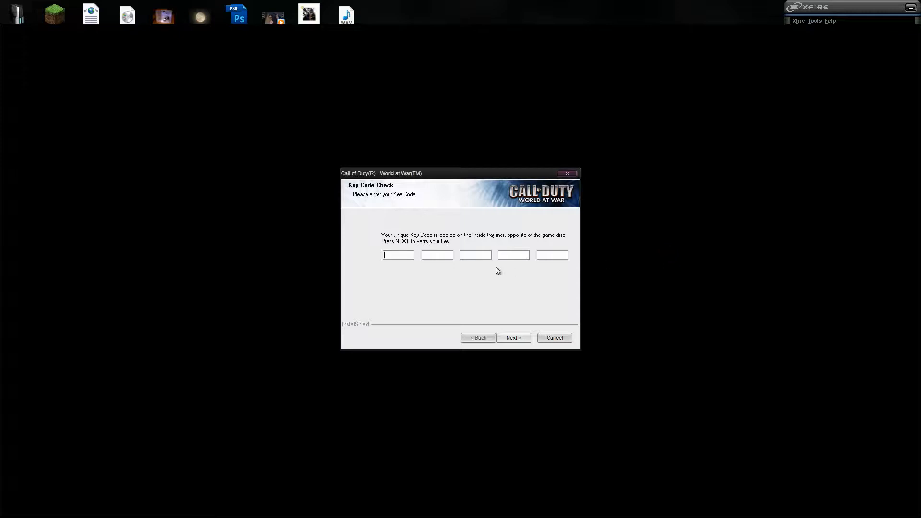
mouse_move(669, 365)
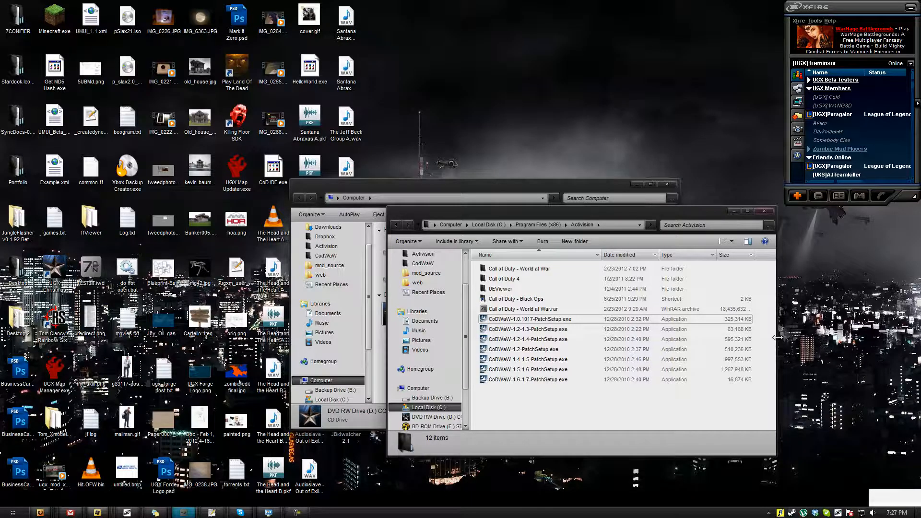
mouse_move(509, 343)
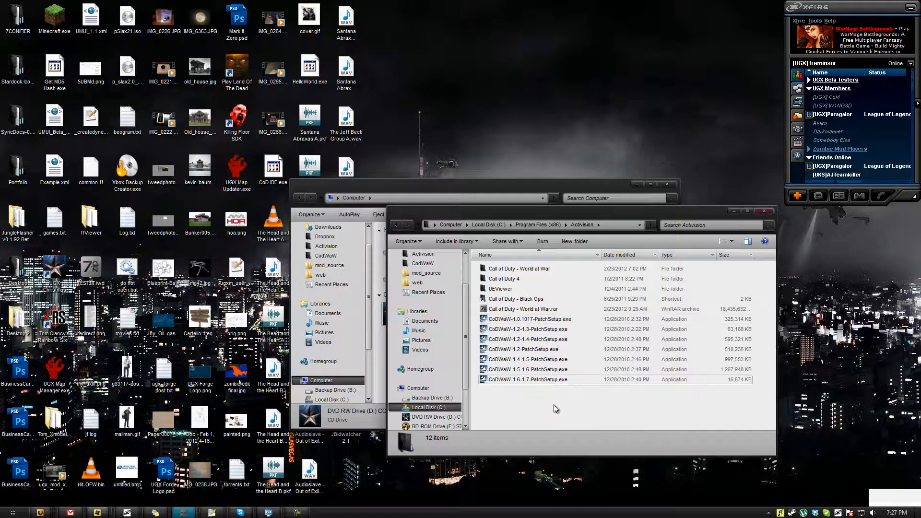
Step: Select each CoDWaW patch installer in turn, from the 1.0-1.1 up to the 1.6-1.7 PatchSetup.exe
click(527, 318)
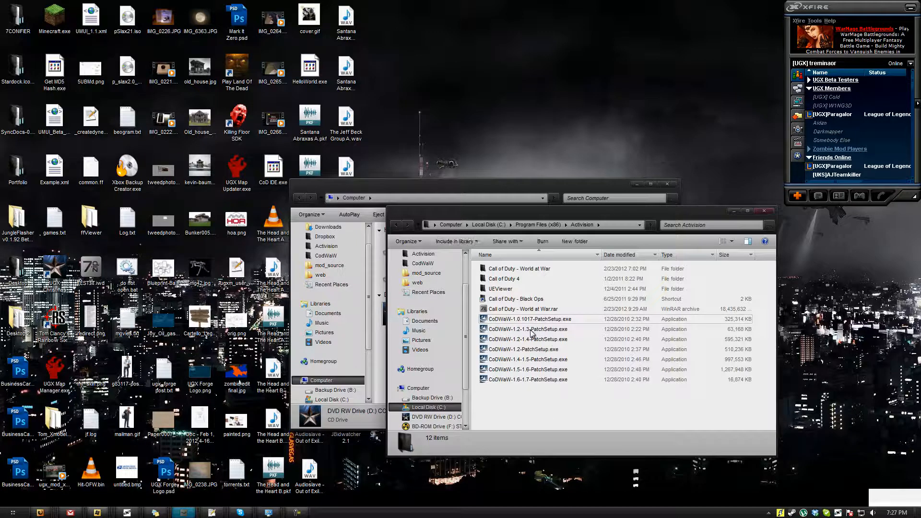
click(528, 329)
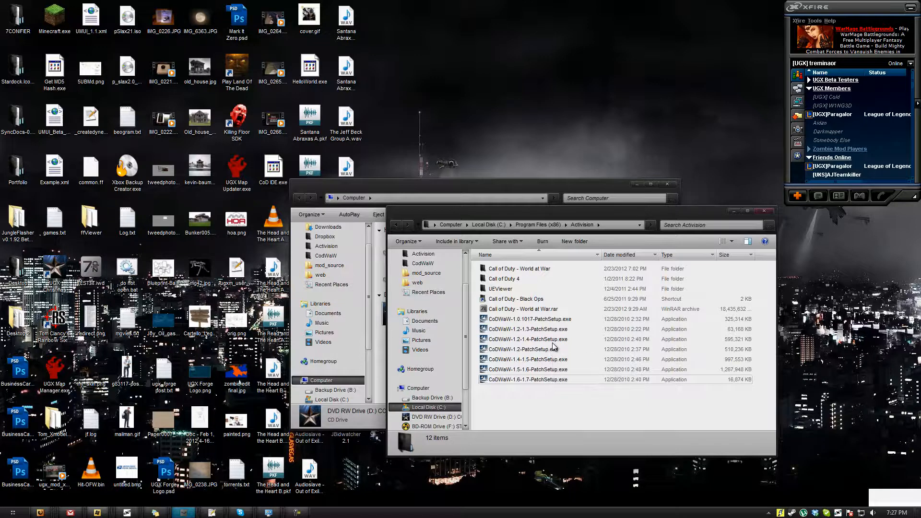
click(527, 339)
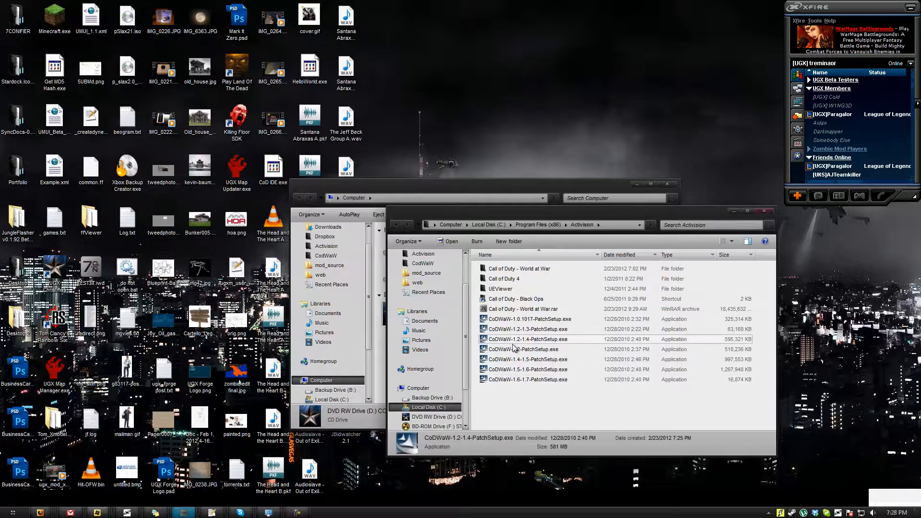
mouse_move(526, 349)
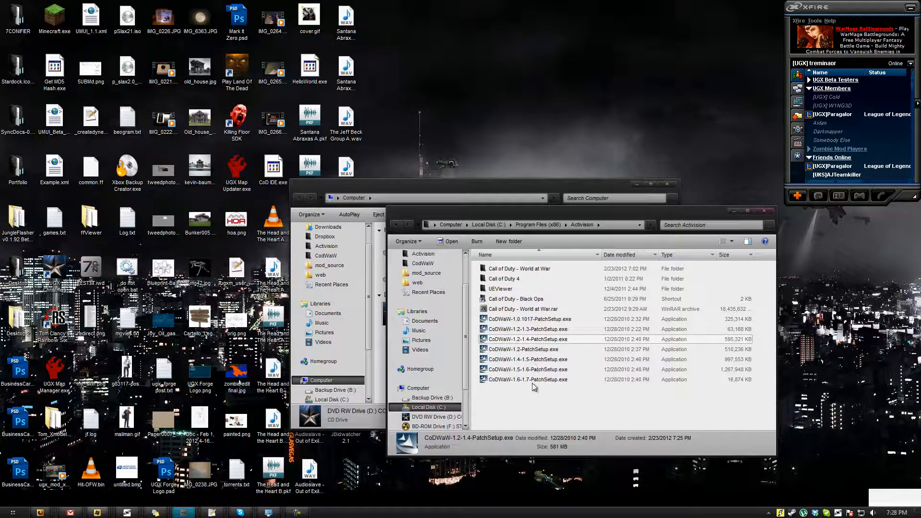
mouse_move(540, 337)
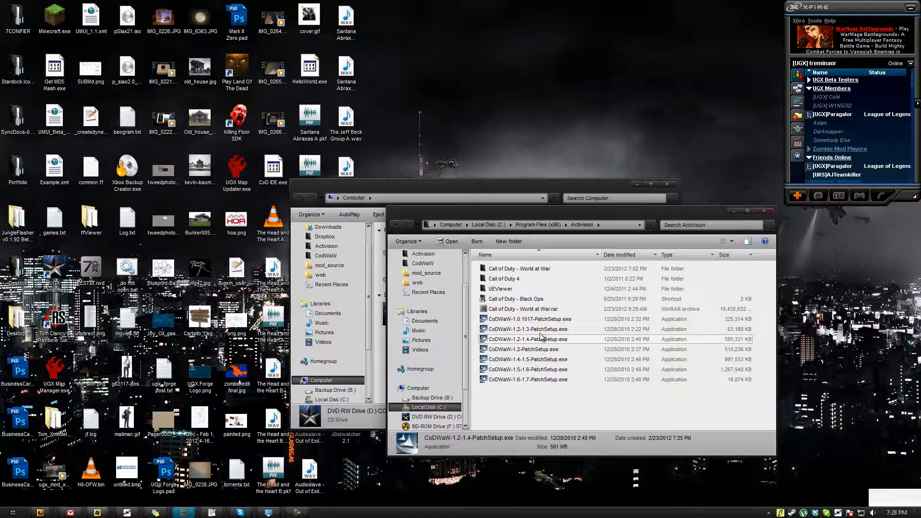
click(527, 329)
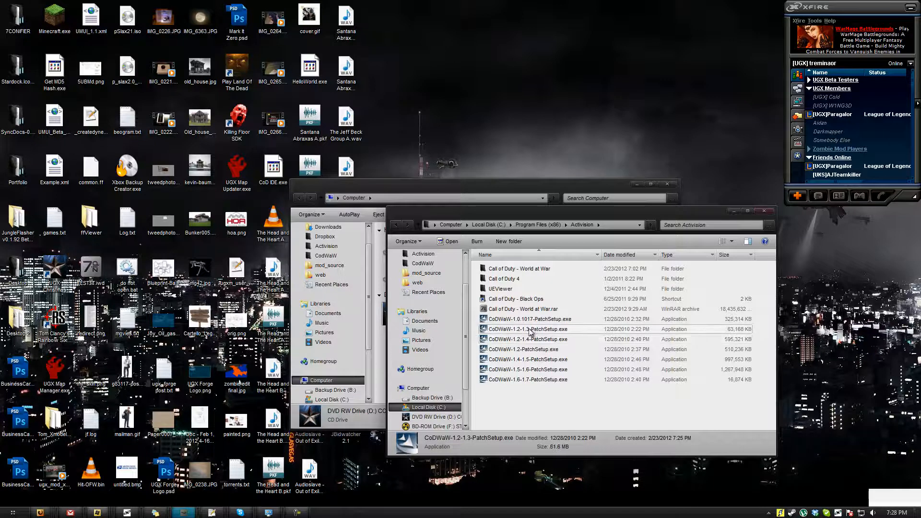
mouse_move(516, 330)
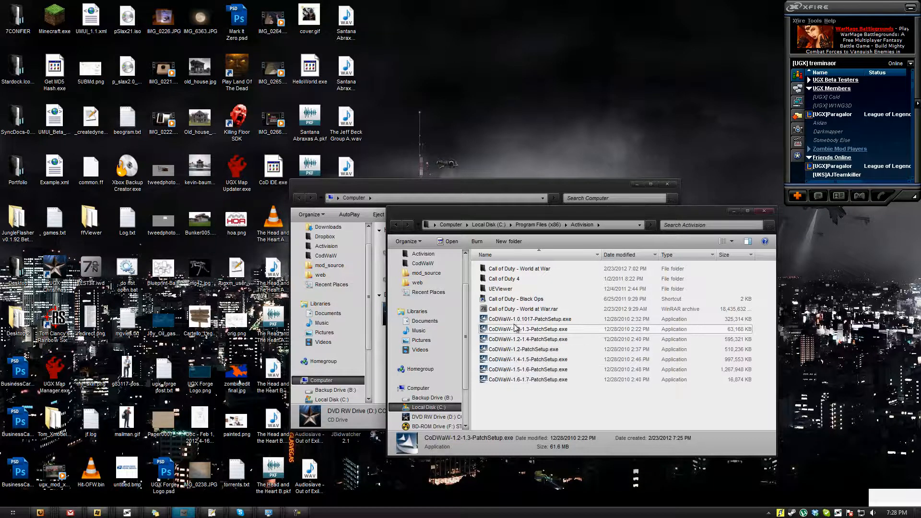
click(527, 339)
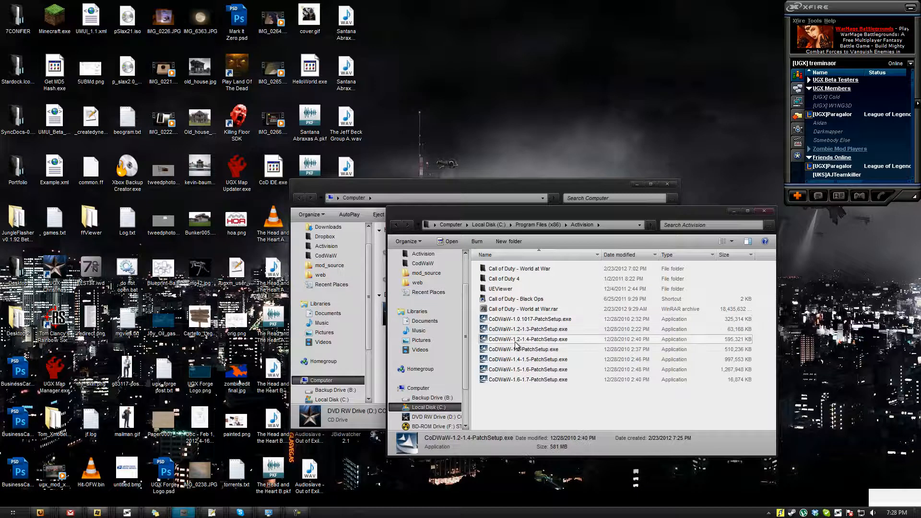
mouse_move(525, 359)
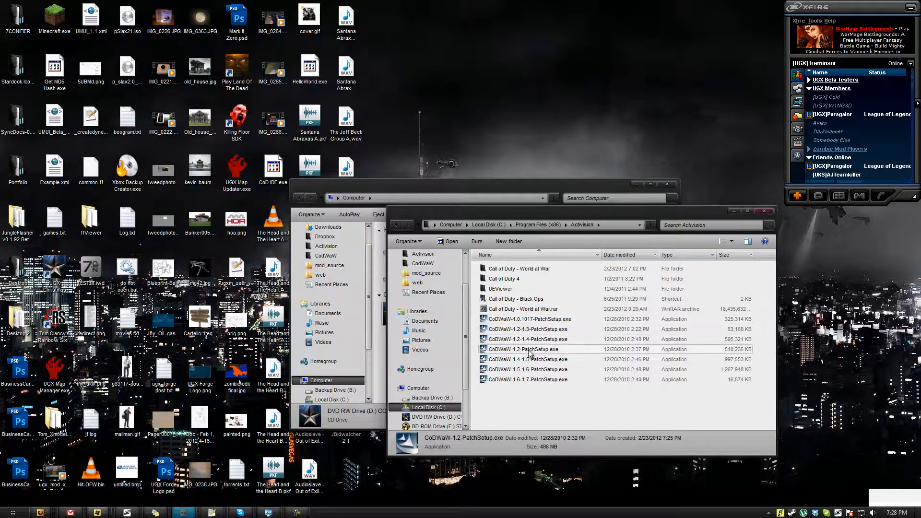
click(527, 338)
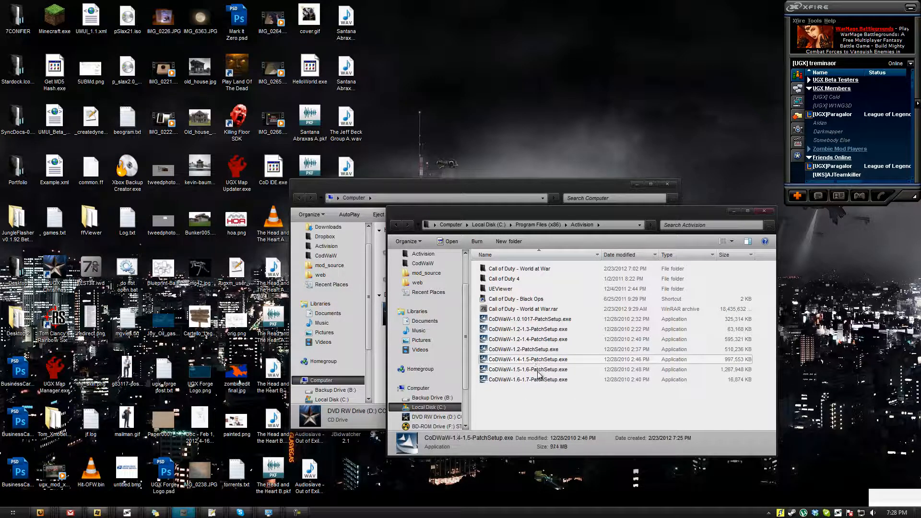
click(527, 380)
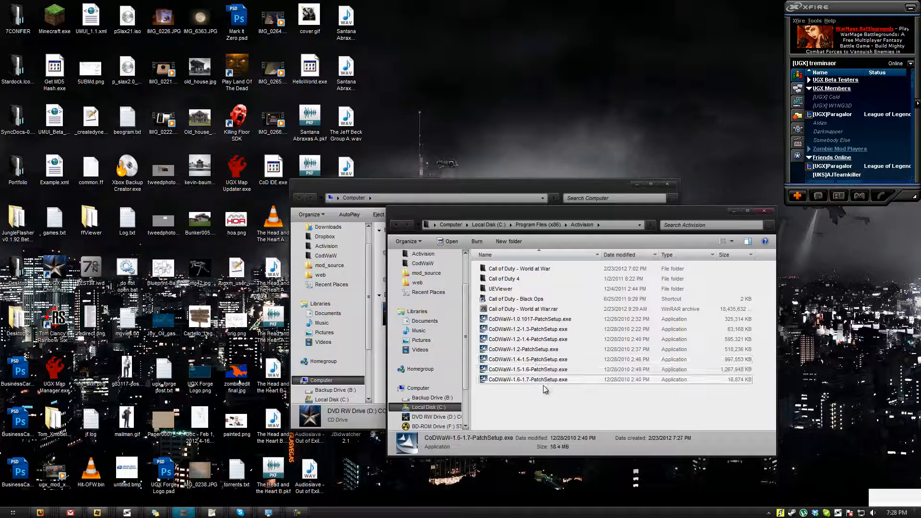
click(527, 329)
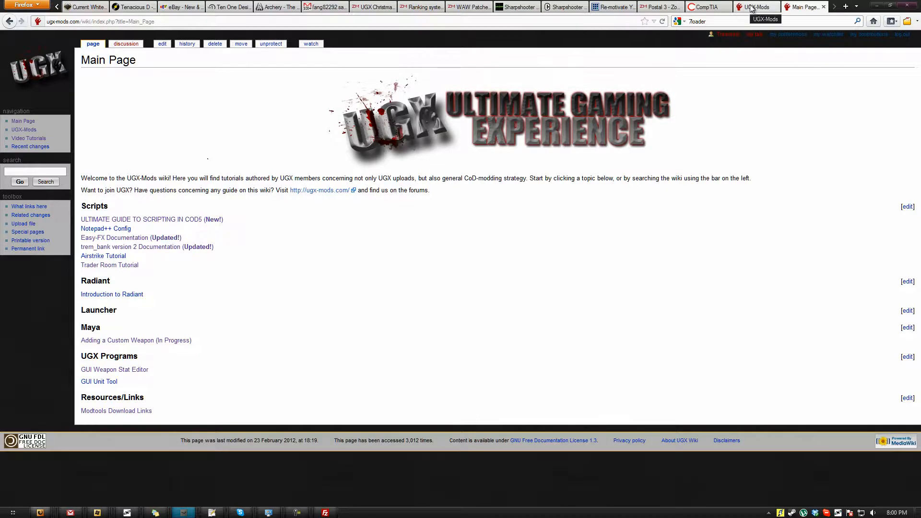
Step: From the UGX-Mods site, reach the Modtools Download Links wiki page and its links list
click(756, 7)
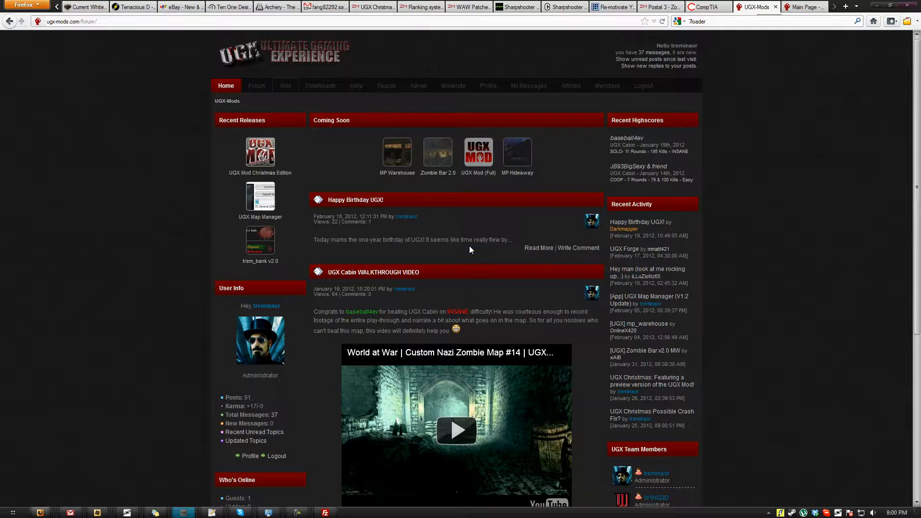
mouse_move(321, 86)
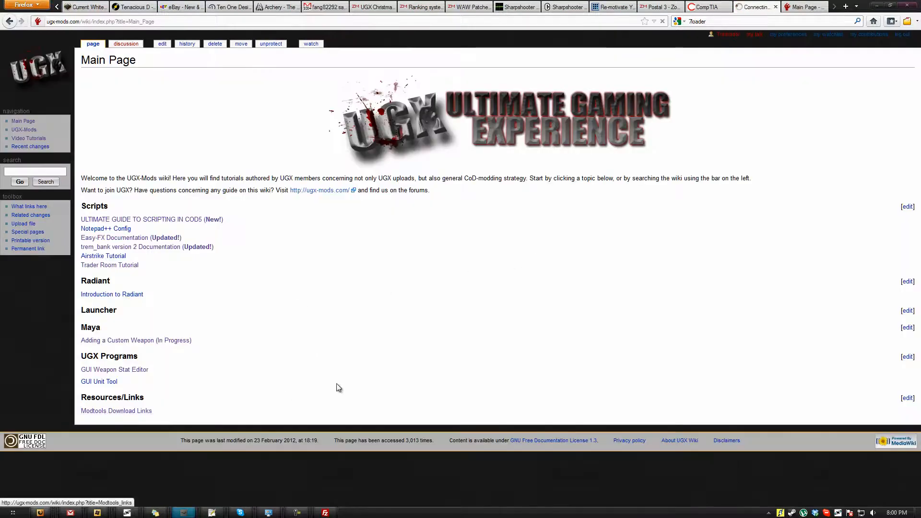
click(116, 410)
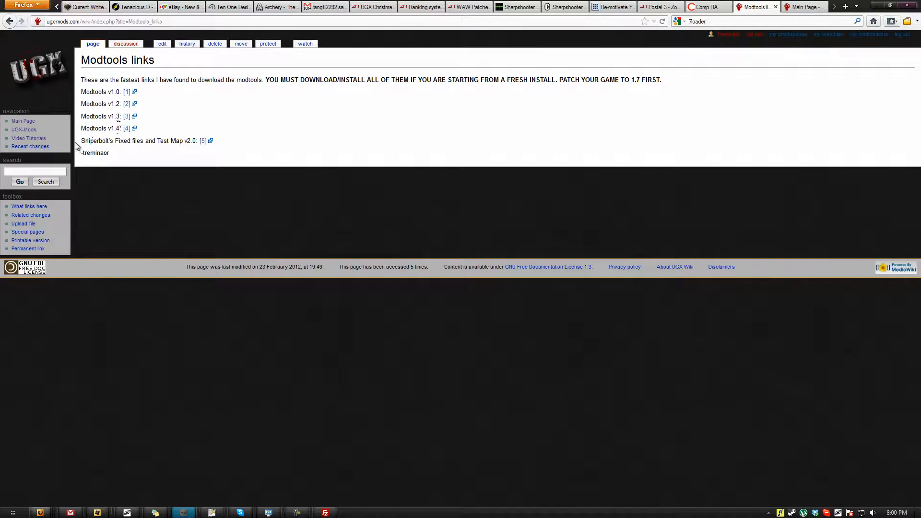
triple_click(139, 140)
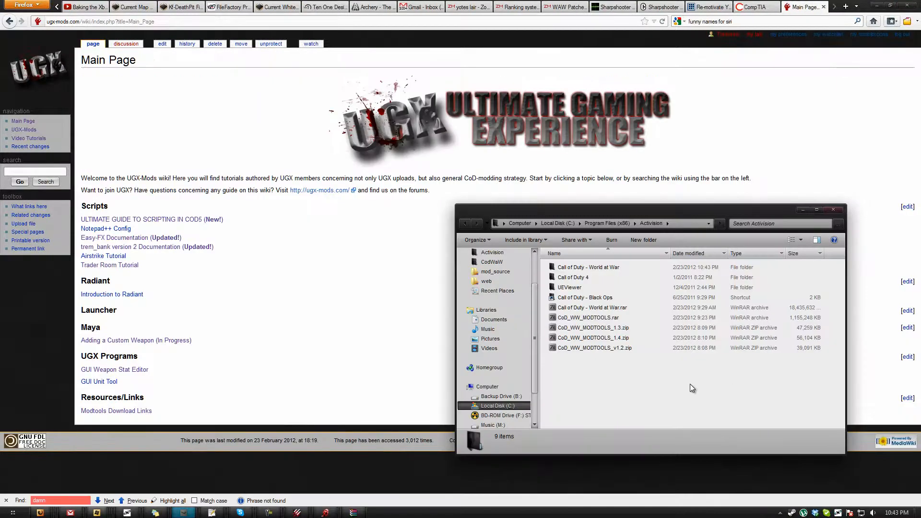
mouse_move(622, 320)
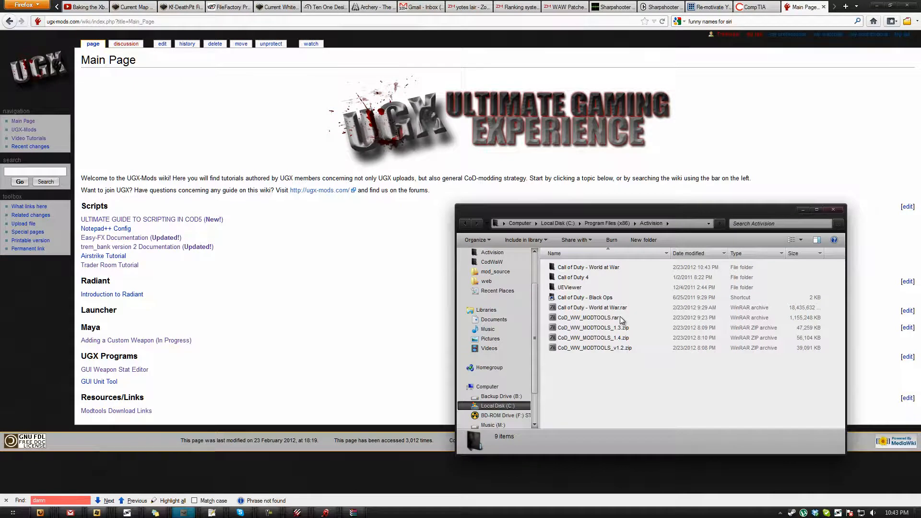
Step: Open the CoD_WW_MODTOOLS.rar archive from the Activision folder in WinRAR
click(588, 318)
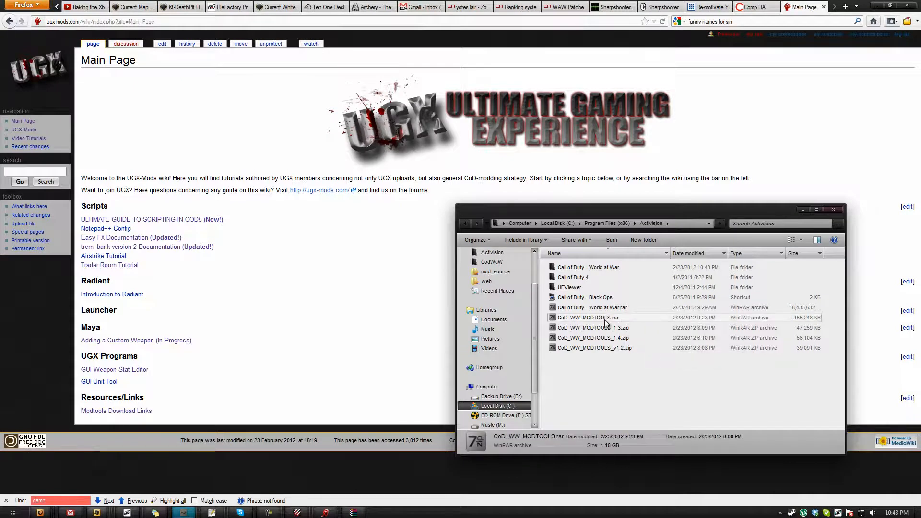
click(594, 348)
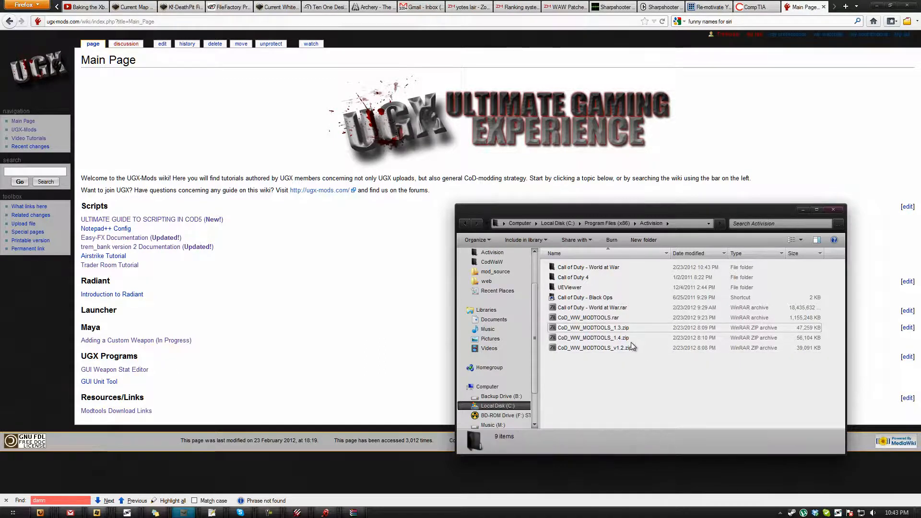
click(587, 317)
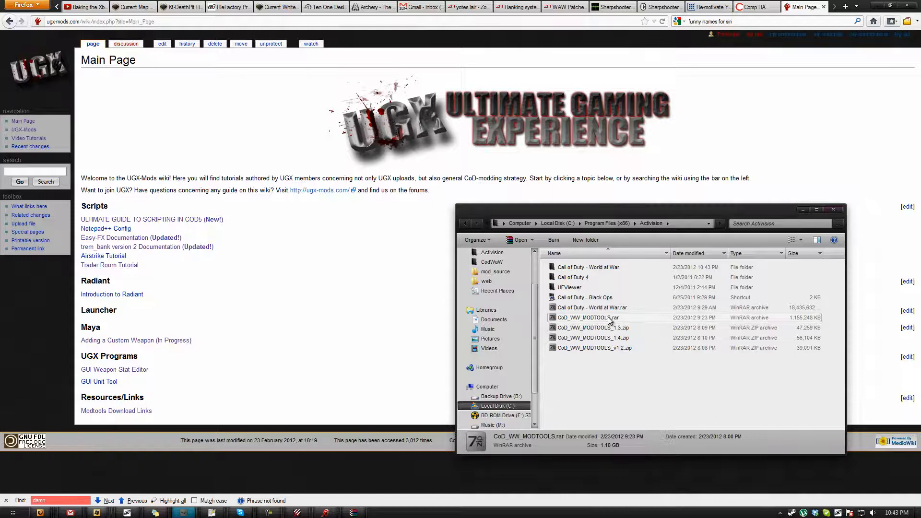
double_click(588, 318)
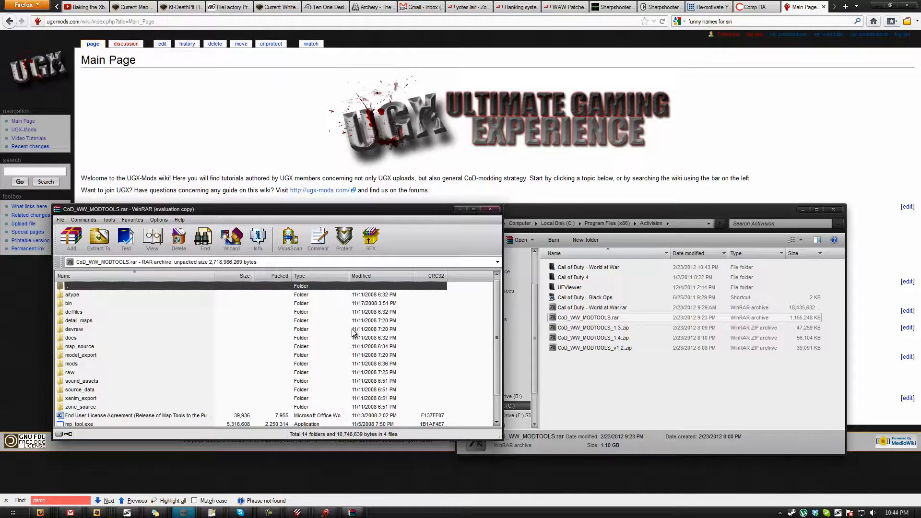
Step: Review the archive's full contents and pick the Call of Duty - World at War game folder in Explorer
scroll(down, 3)
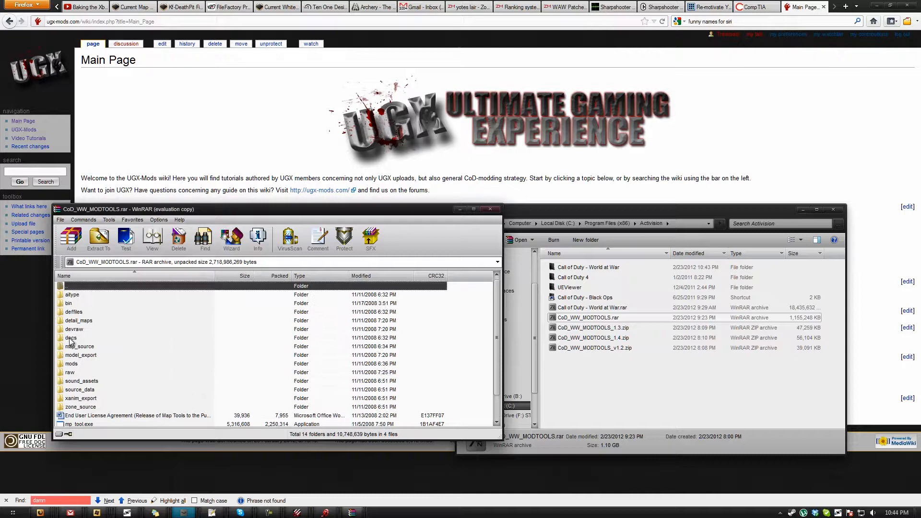
scroll(down, 3)
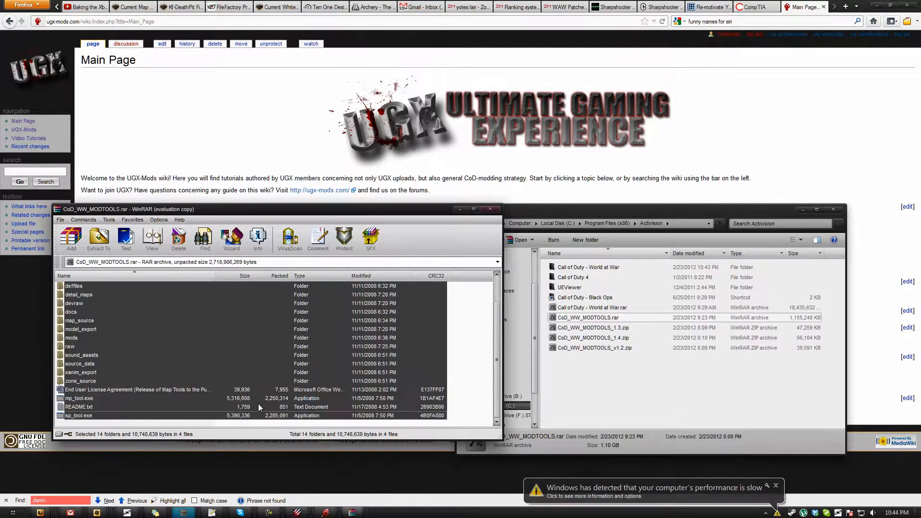
mouse_move(210, 357)
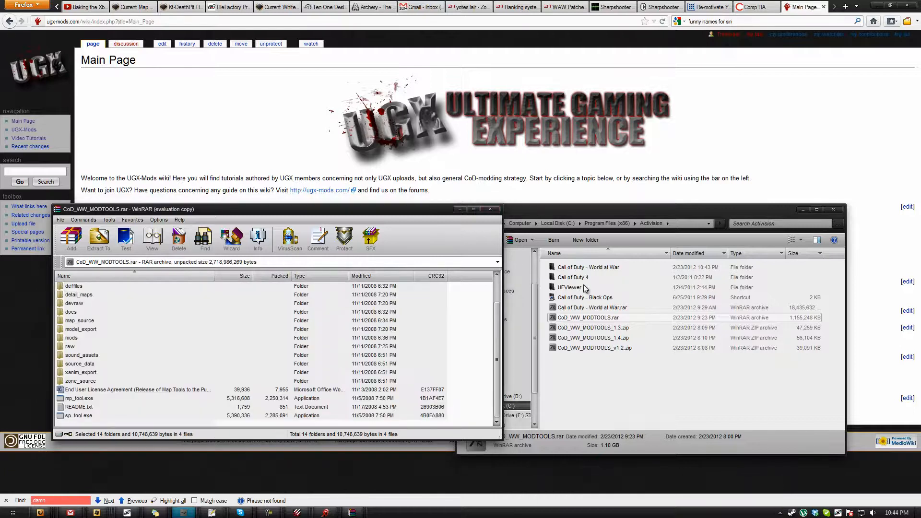
click(587, 266)
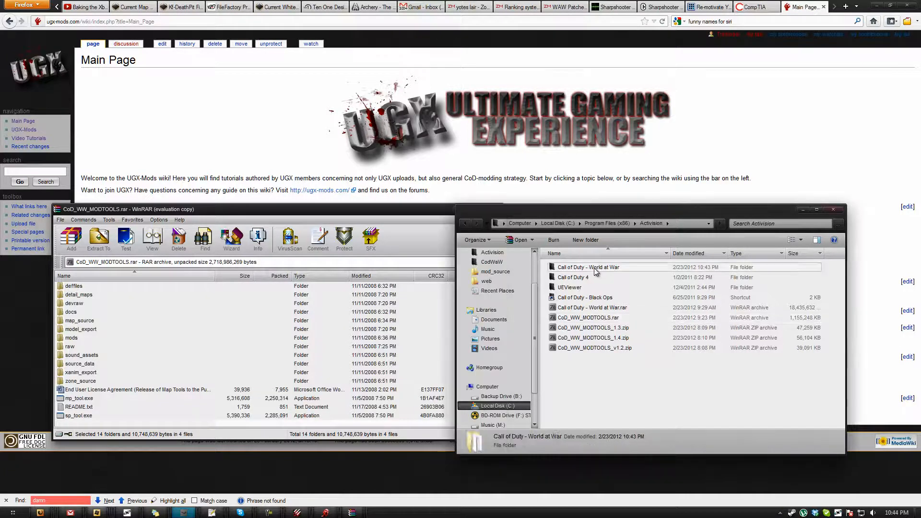
Step: Drop the selected modtools contents into the Call of Duty - World at War folder and close WinRAR
double_click(588, 267)
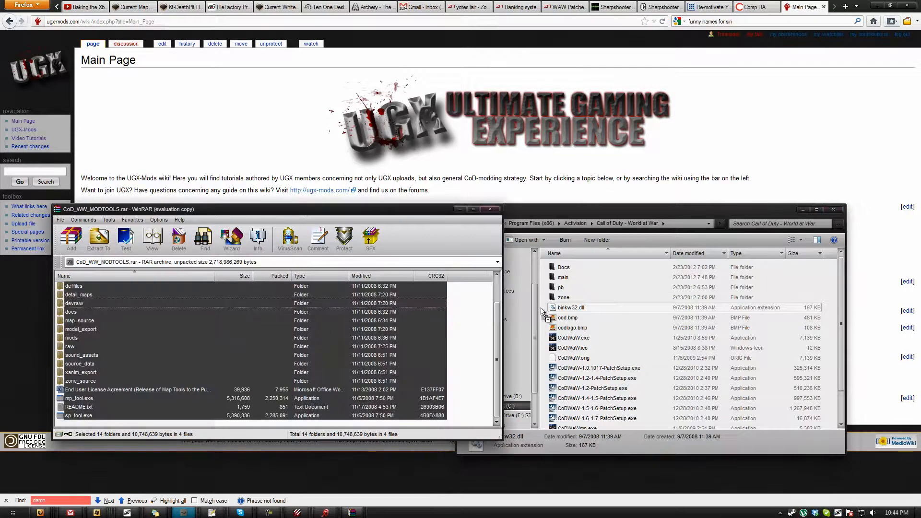
click(98, 239)
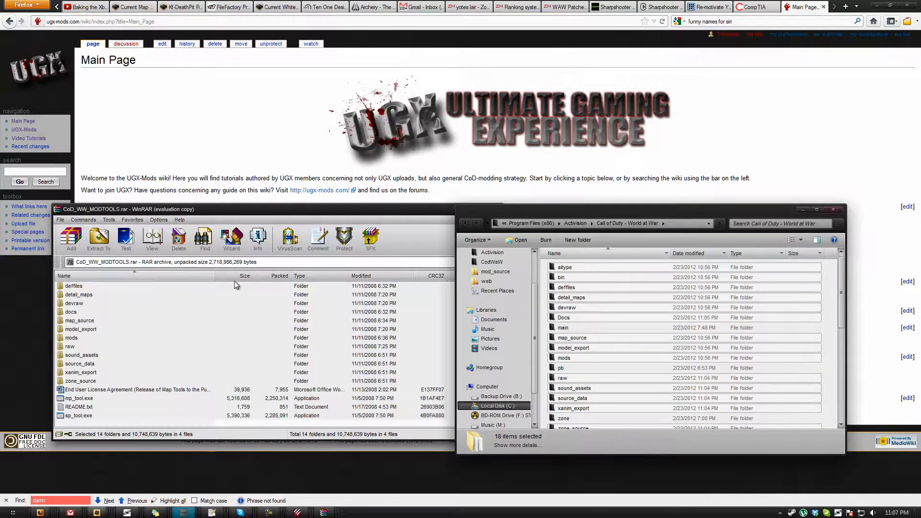
mouse_move(281, 212)
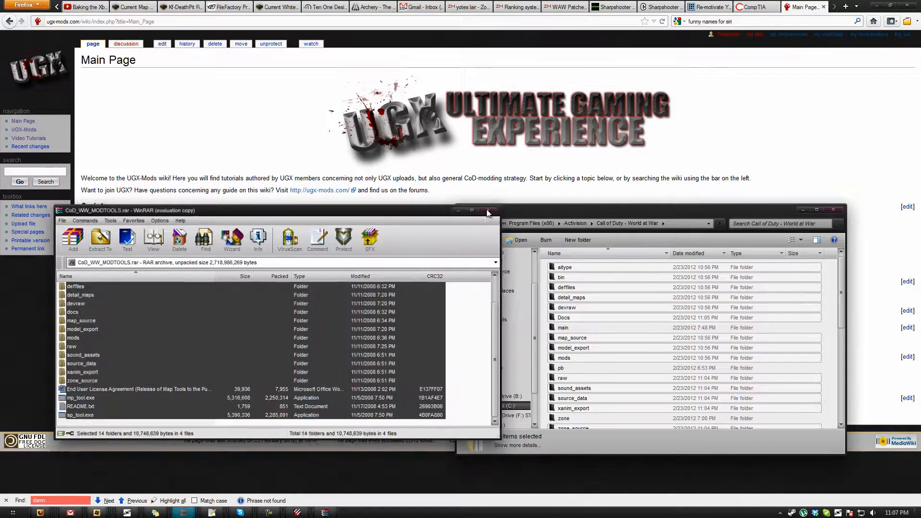
click(461, 211)
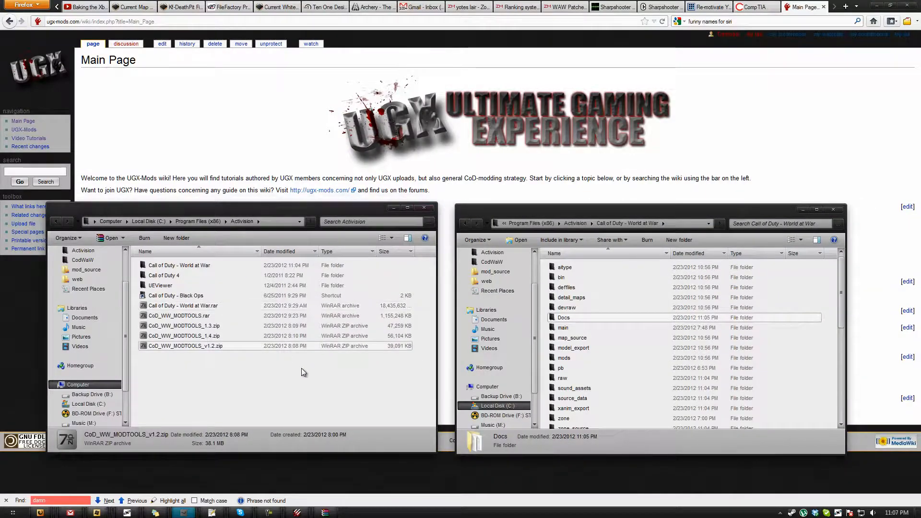
Step: Extract everything from CoD_WW_MODTOOLS_v1.2.zip into the game folder, then move on to the v1.3 zip
double_click(185, 346)
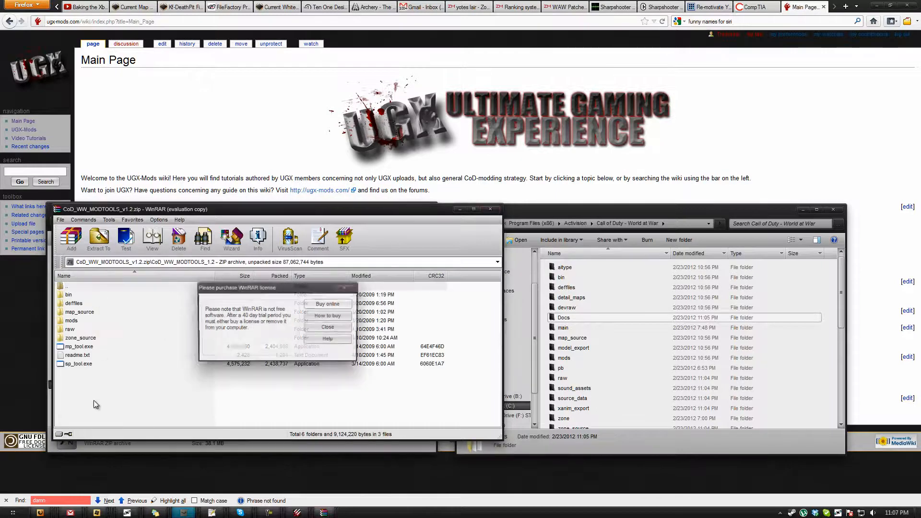
click(328, 326)
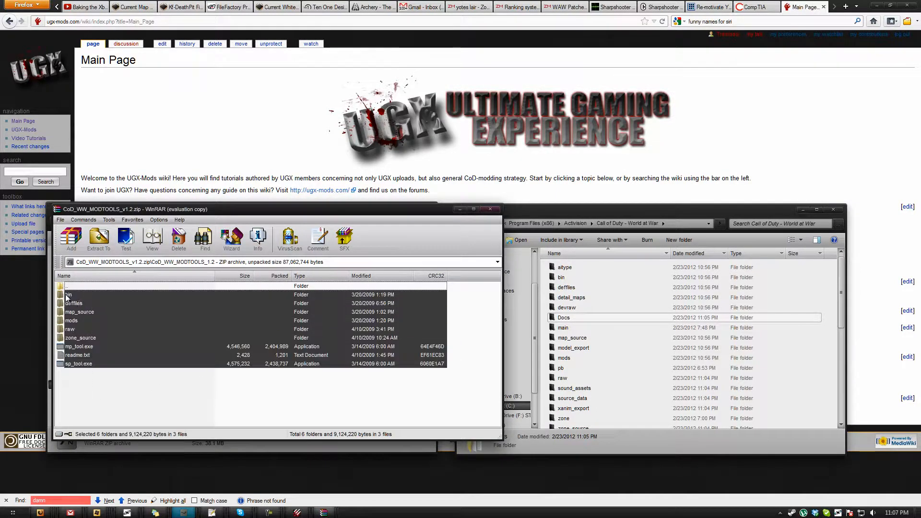
click(98, 240)
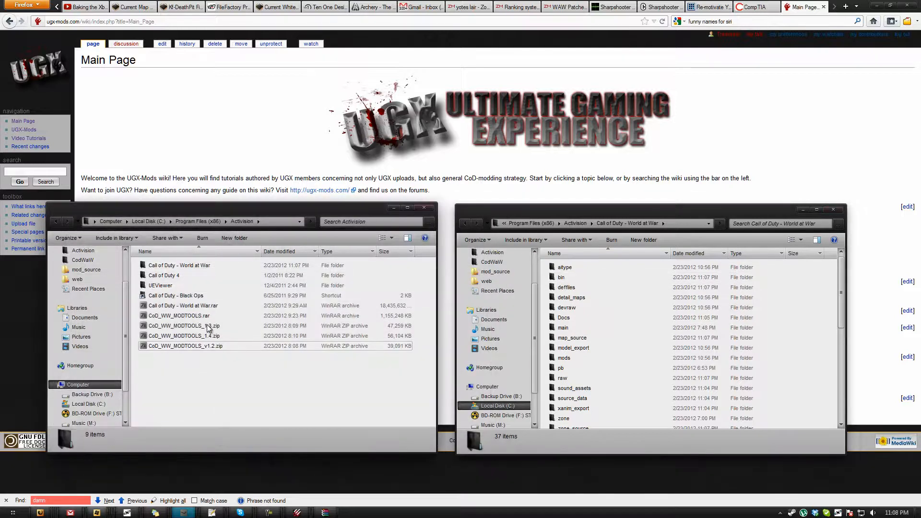
double_click(184, 326)
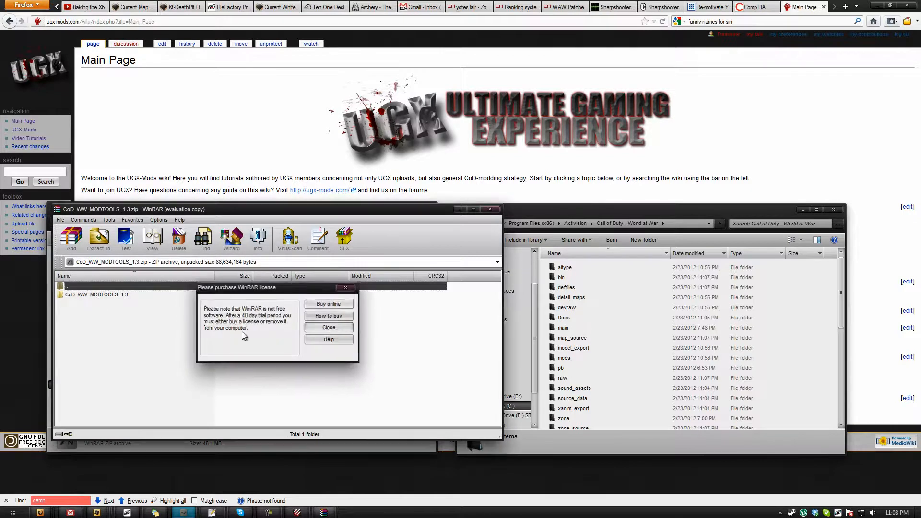
Step: Dismiss the WinRAR license reminder for the mod tools 1.3 zip
click(328, 328)
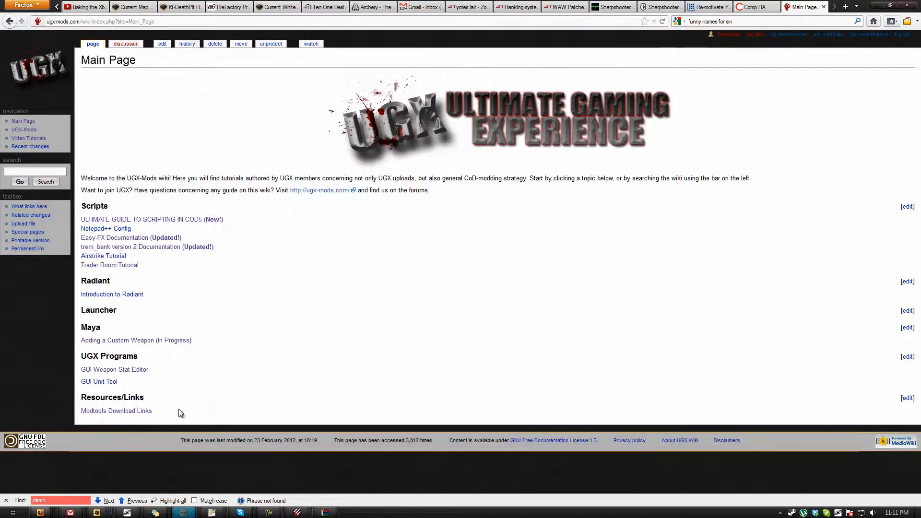
Step: Download Sniperbolt's Fixed files and Test Map v2.0 as Sniperbolt v2.zip into Activision
click(116, 411)
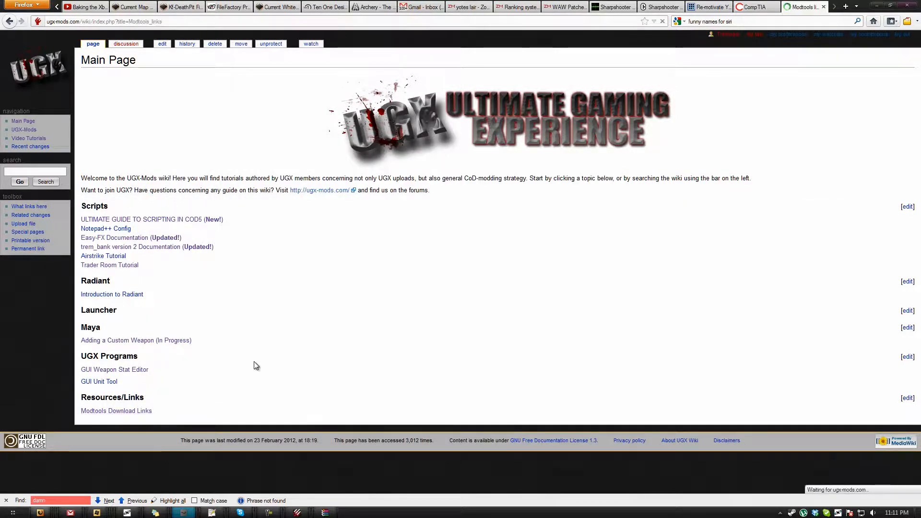
click(116, 411)
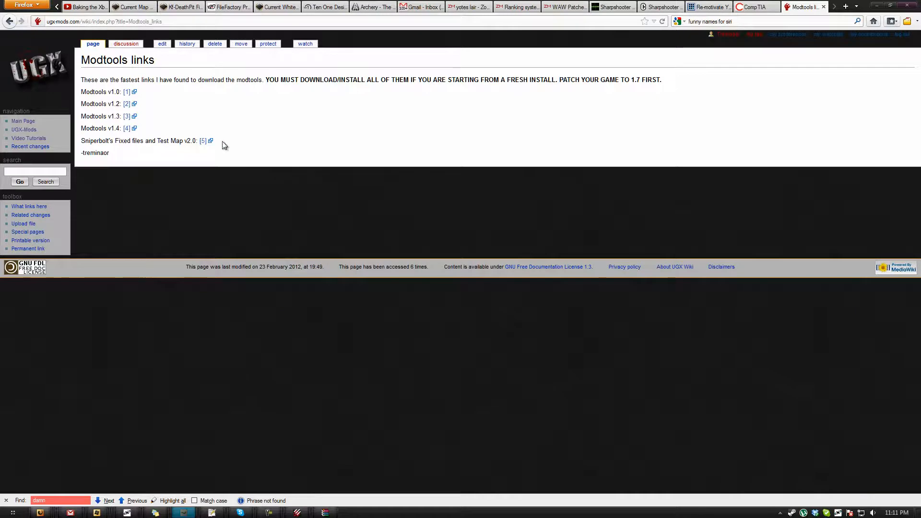
click(325, 512)
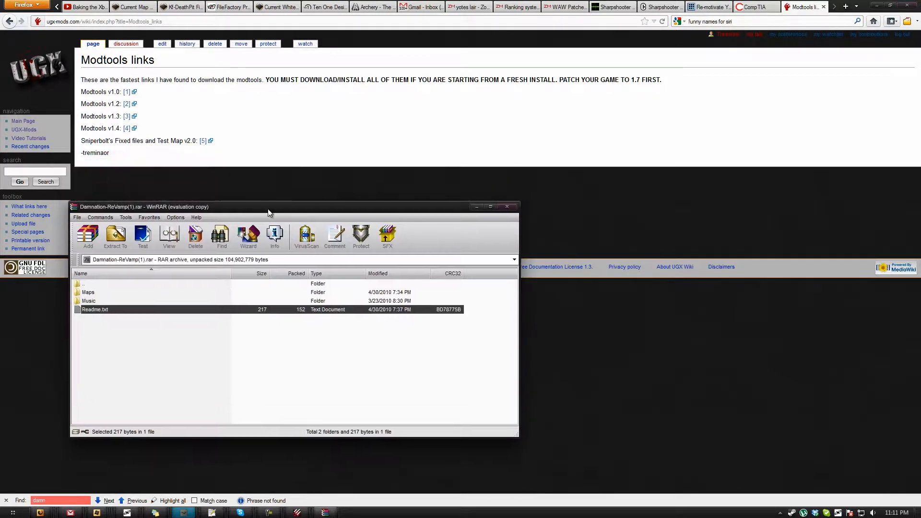
mouse_move(102, 319)
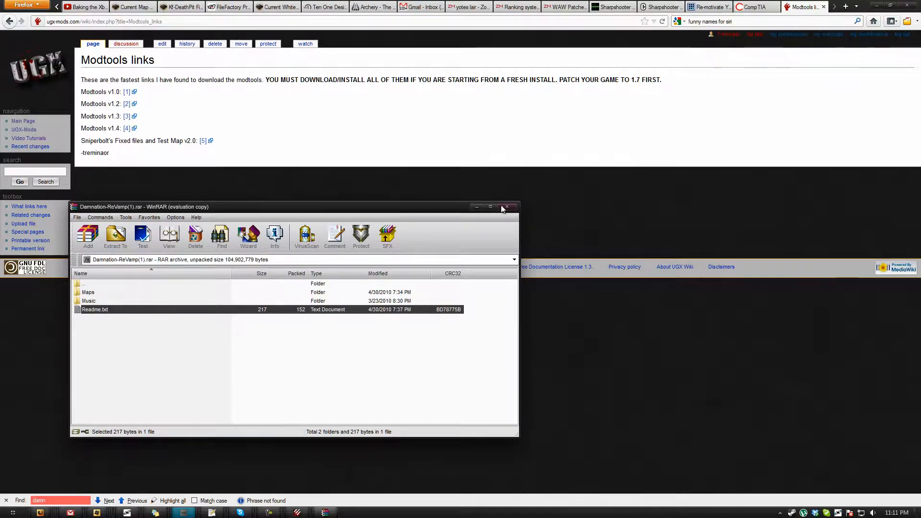
click(509, 206)
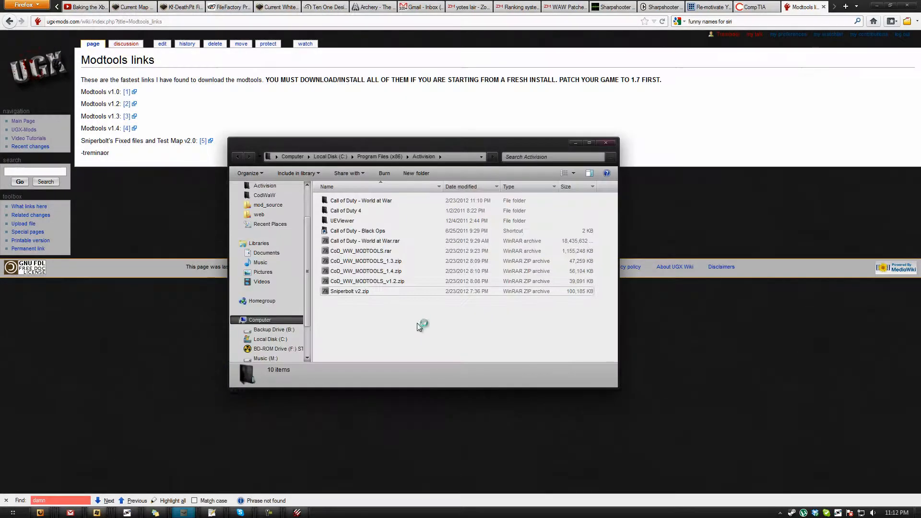
Step: Drag the six nazi_zombie_tutorial v2.0 folders from Sniperbolt v2.zip into the World at War folder
double_click(350, 291)
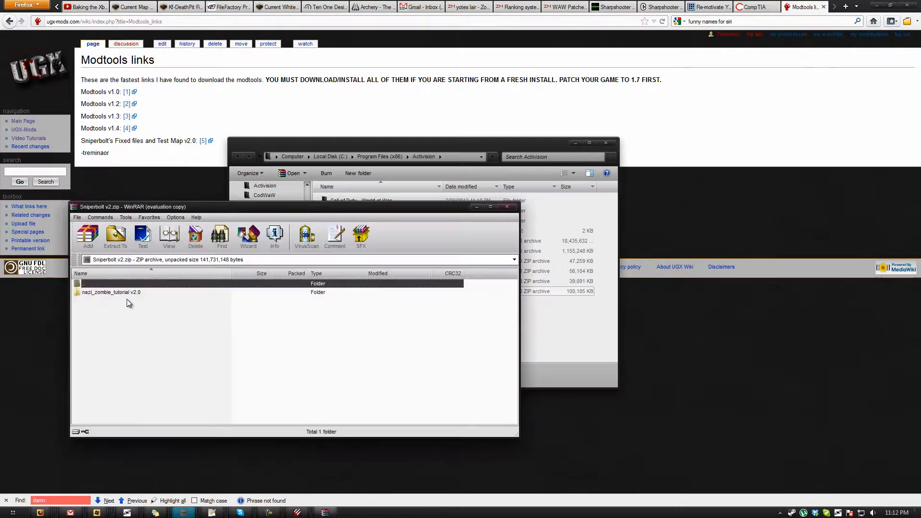
double_click(111, 292)
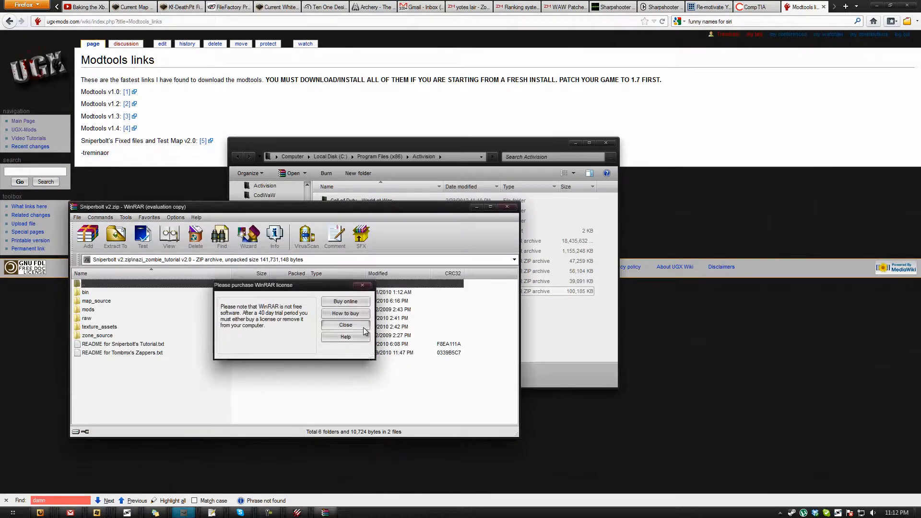
click(344, 325)
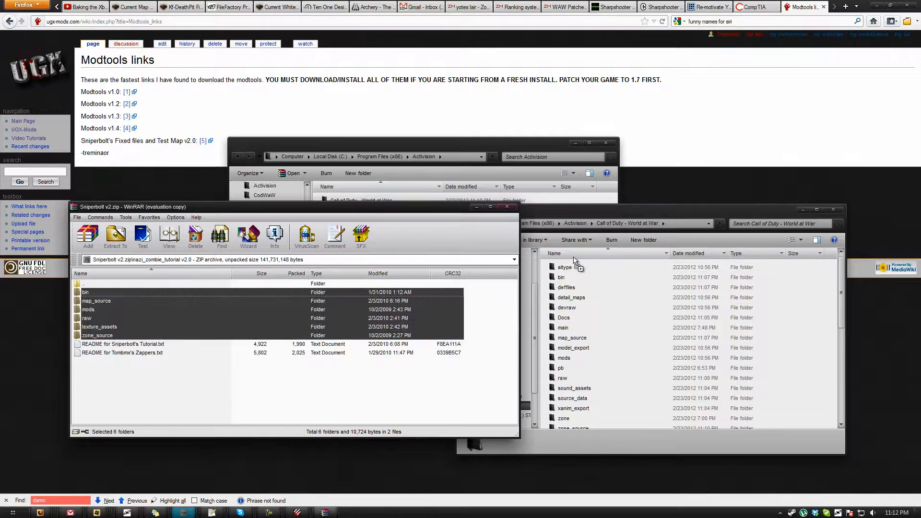
click(116, 237)
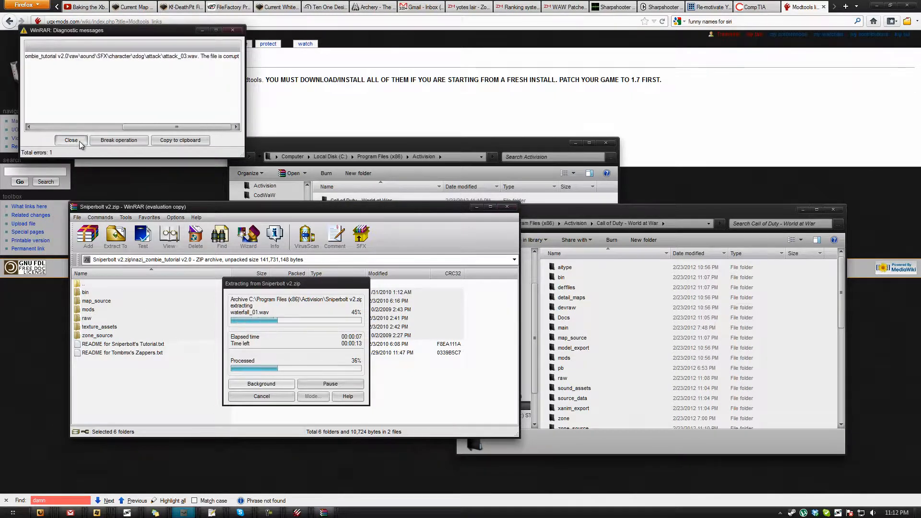
Step: Merge all conflicting folders into World at War and retry the missing panzershreck item
click(70, 140)
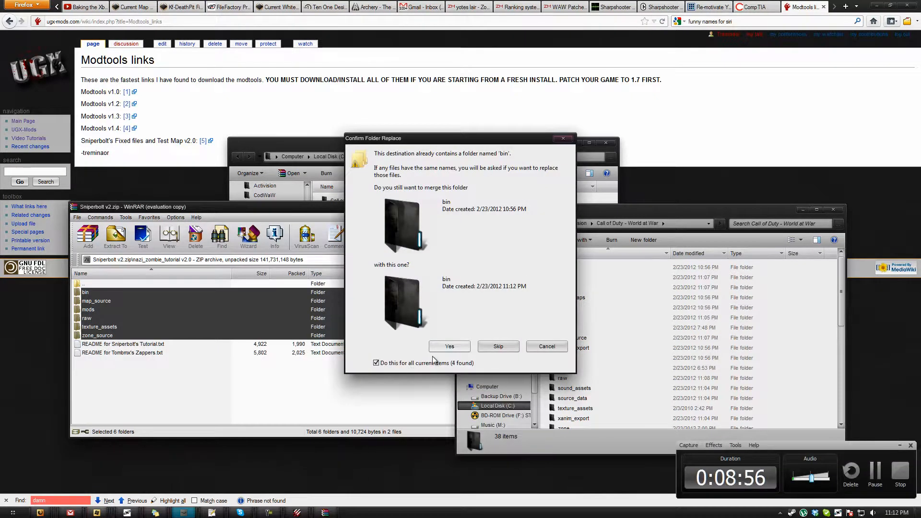
click(449, 347)
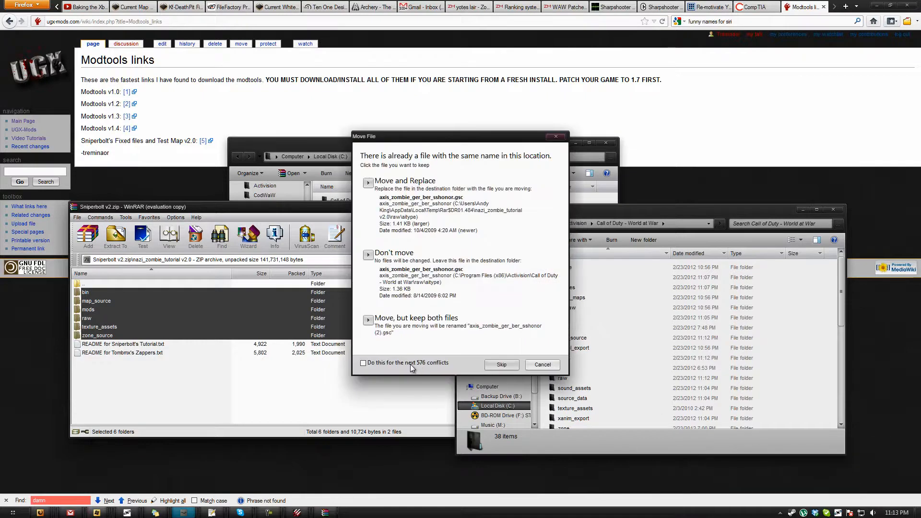
click(363, 363)
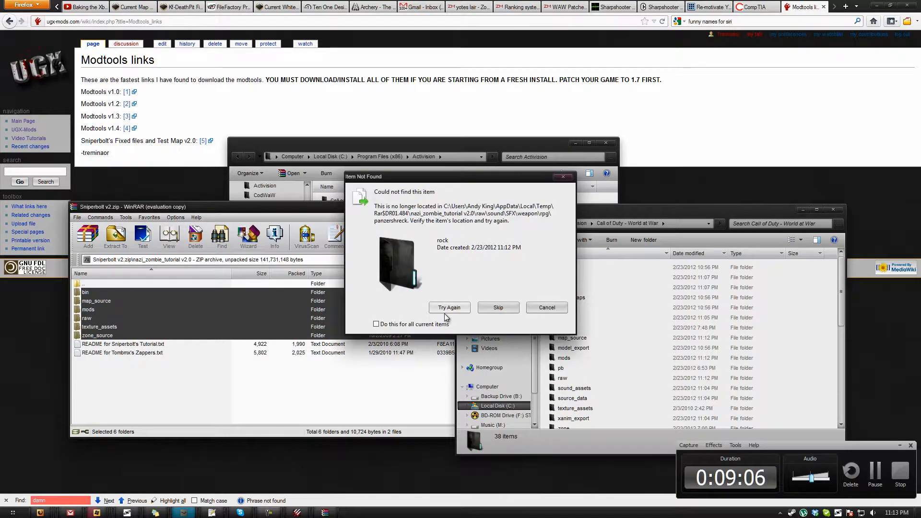
click(498, 307)
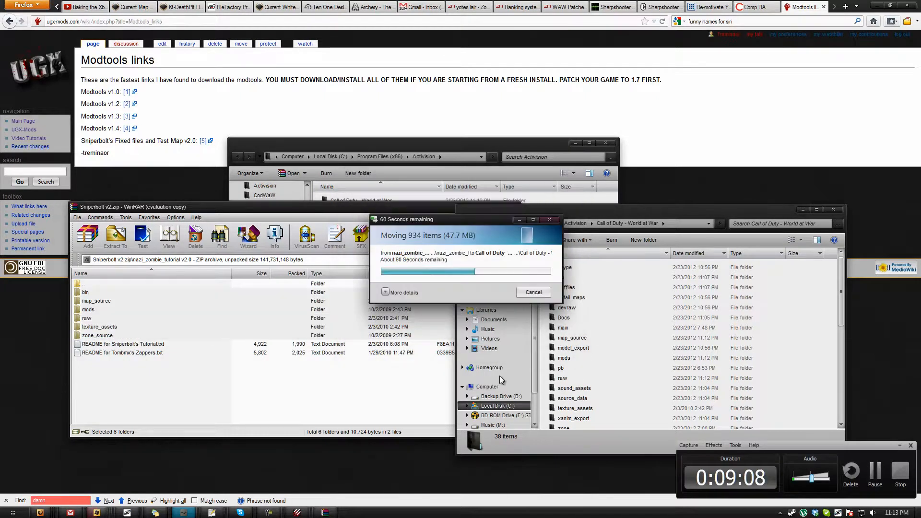